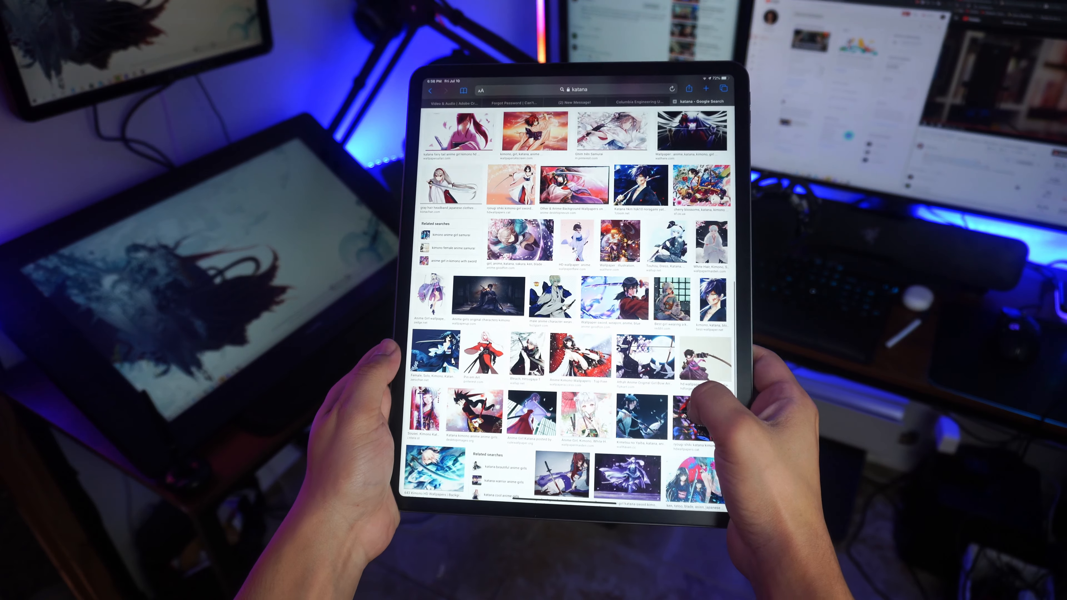
# Review the ranked gaming-mouse card, go to the Lustre homepage and reach 'Stop wasting money on mediocre products'.
pyautogui.scroll(-3)
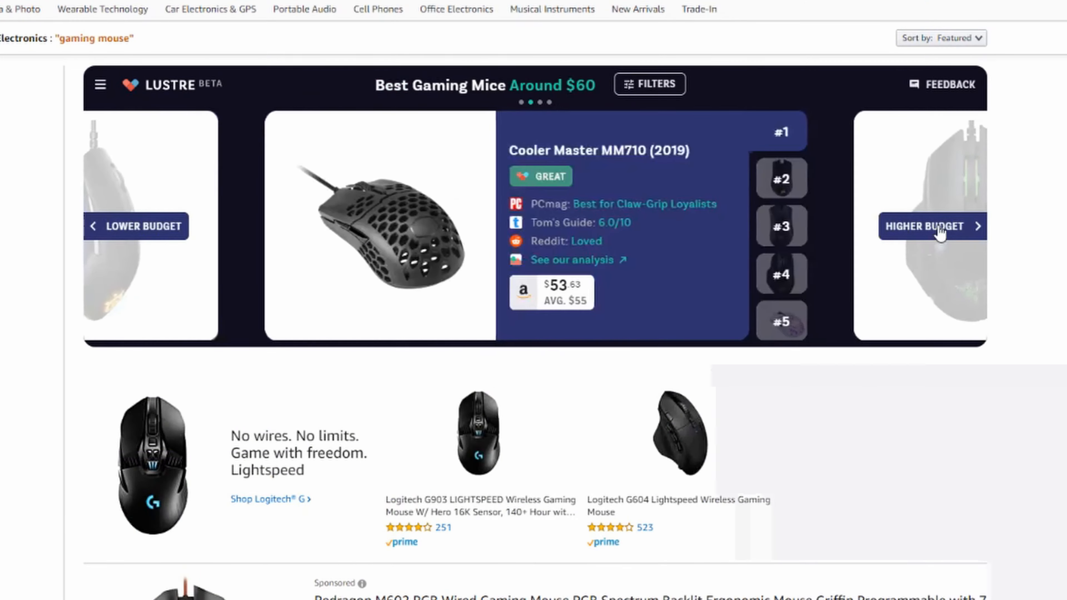
pyautogui.click(931, 226)
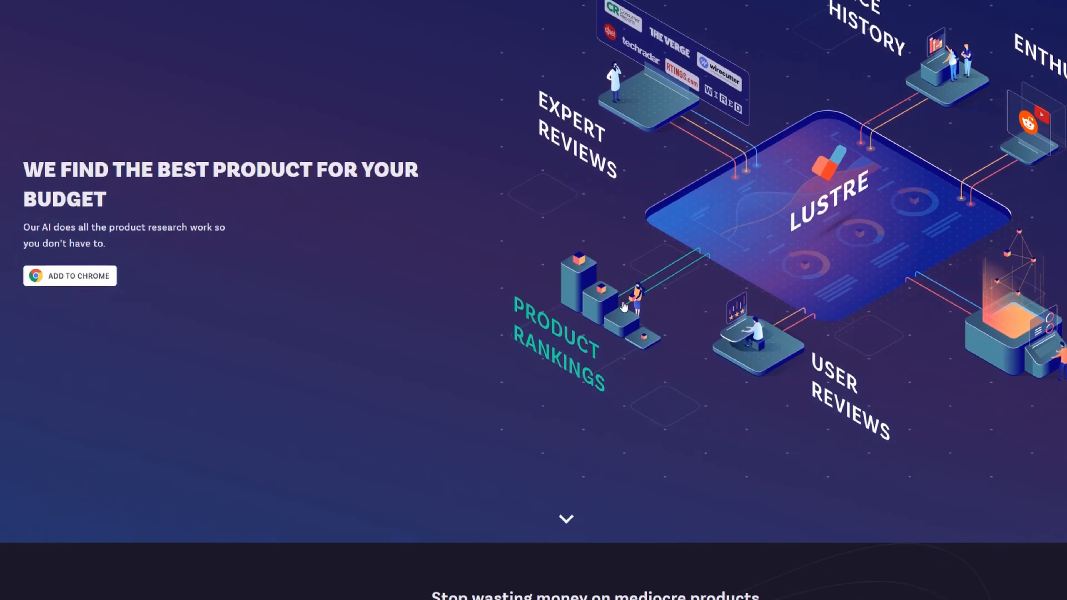
pyautogui.scroll(-3)
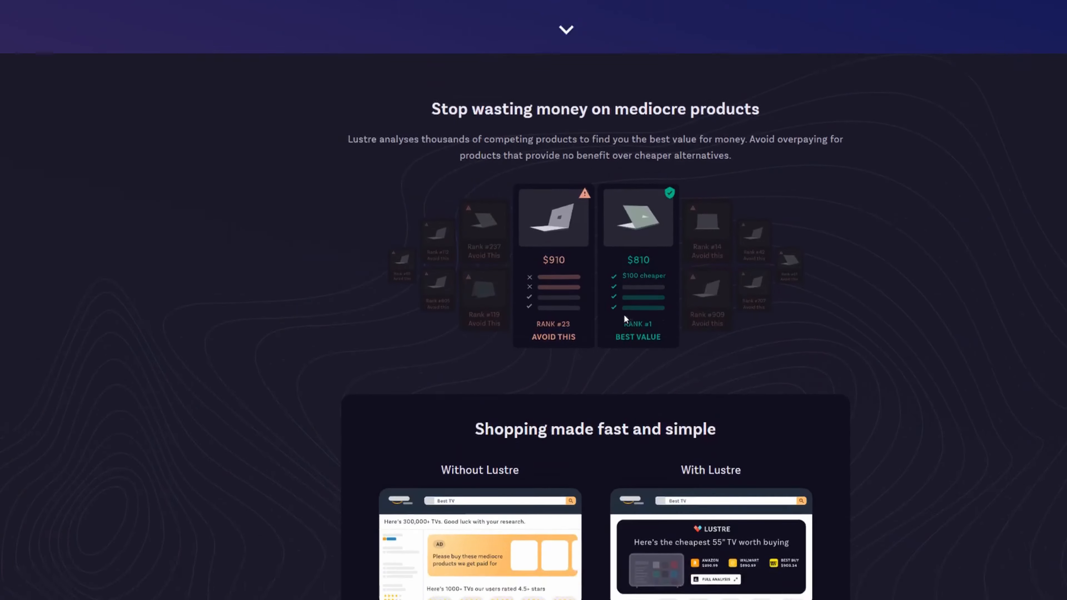